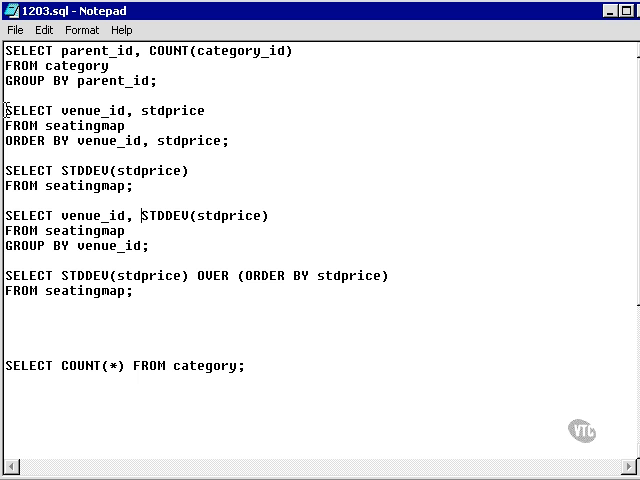
# Run SELECT STDDEV(stdprice) FROM seatingmap on a cleared screen, returning 35.4923851
pyautogui.moveTo(12, 170); pyautogui.dragTo(132, 184)
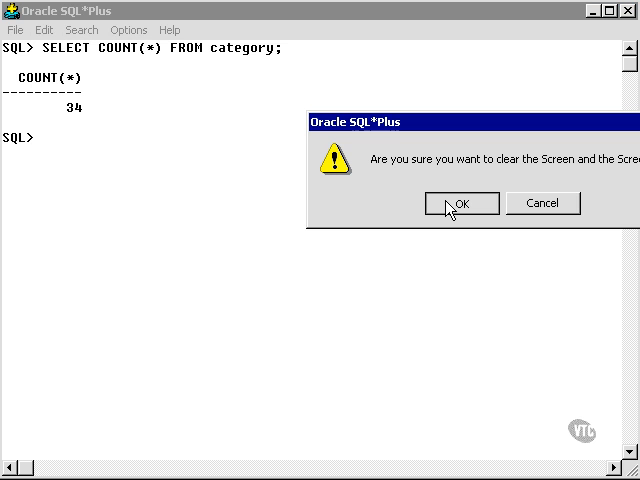
pyautogui.click(460, 204)
pyautogui.write('SELECT STDDEV(stdprice)')
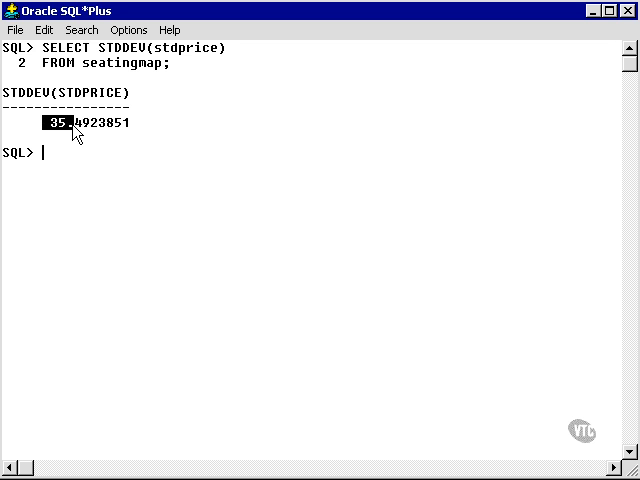
pyautogui.moveTo(52, 122); pyautogui.dragTo(144, 122)
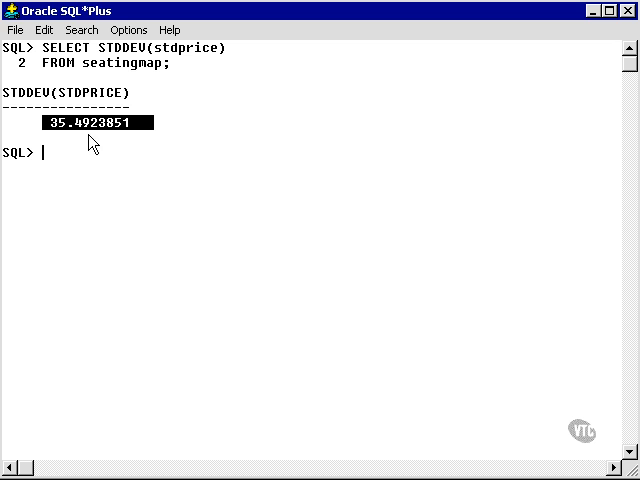
pyautogui.moveTo(126, 150)
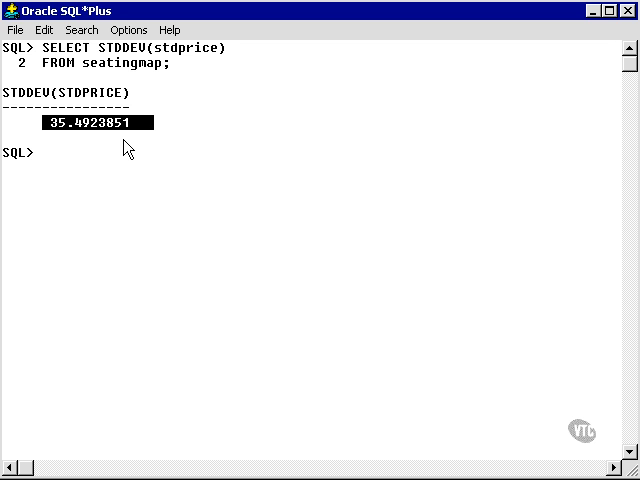
pyautogui.moveTo(116, 156)
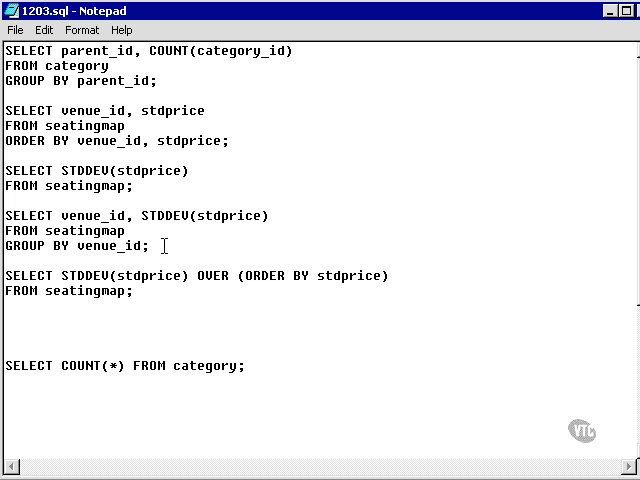
# Run the STDDEV(stdprice) query grouped by venue_id, returning about 18.27, 27.19 and 60.39
pyautogui.moveTo(8, 216); pyautogui.dragTo(148, 246)
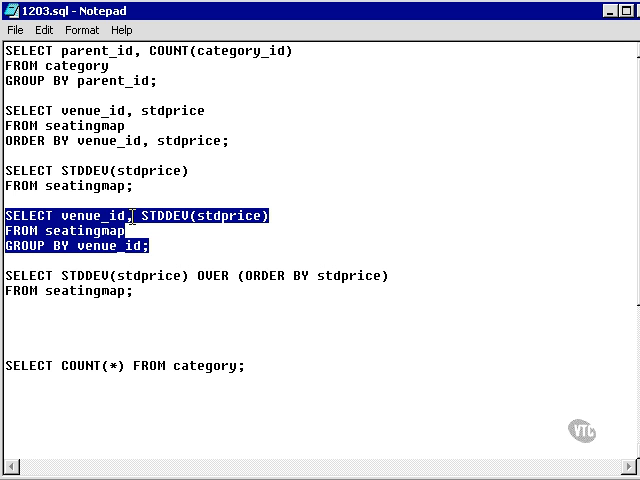
pyautogui.doubleClick(80, 244)
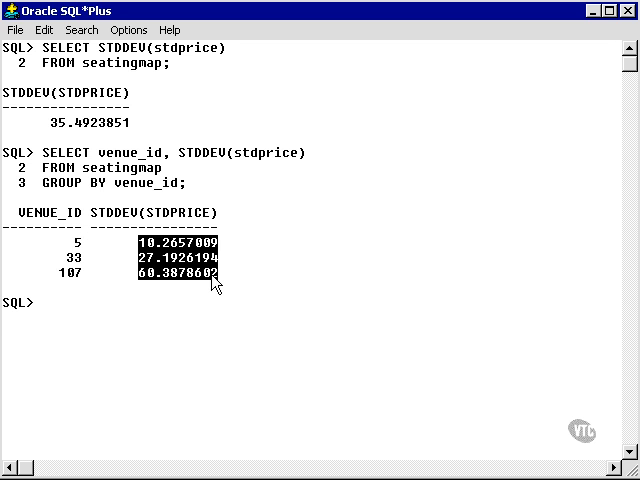
# Run SELECT COUNT(*) FROM seatingmap, returning 693 rows
pyautogui.write('SE')
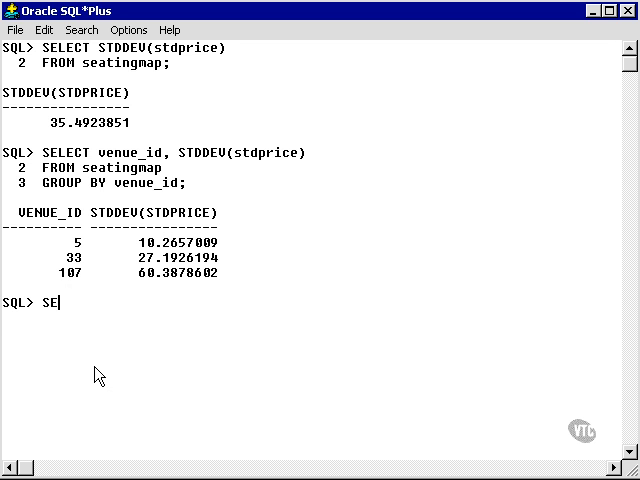
pyautogui.write('LECT COUNT(*)')
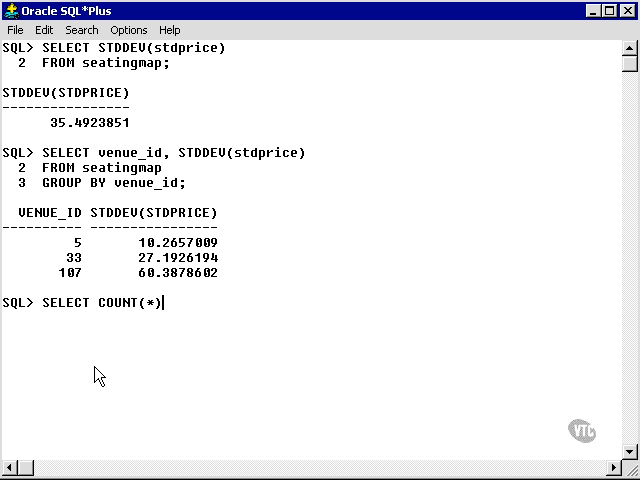
pyautogui.write('FROM seatingmap;')
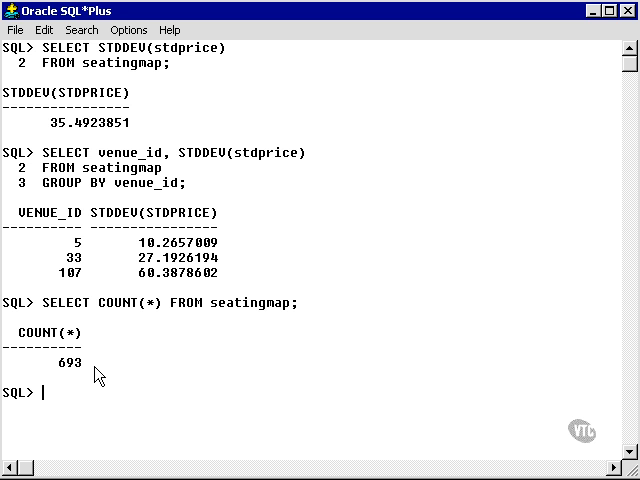
pyautogui.moveTo(58, 210)
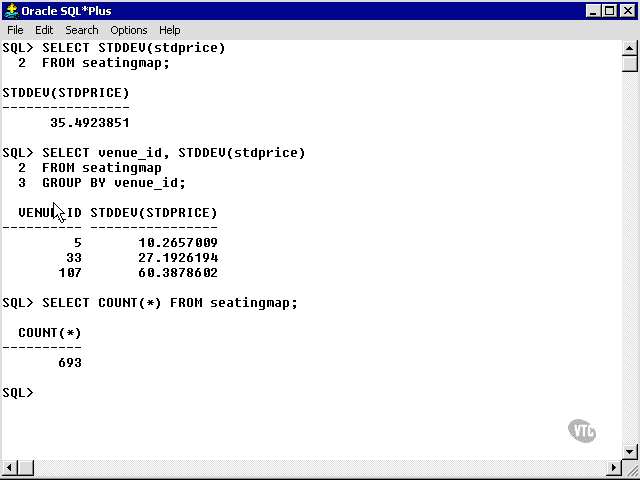
pyautogui.doubleClick(42, 362)
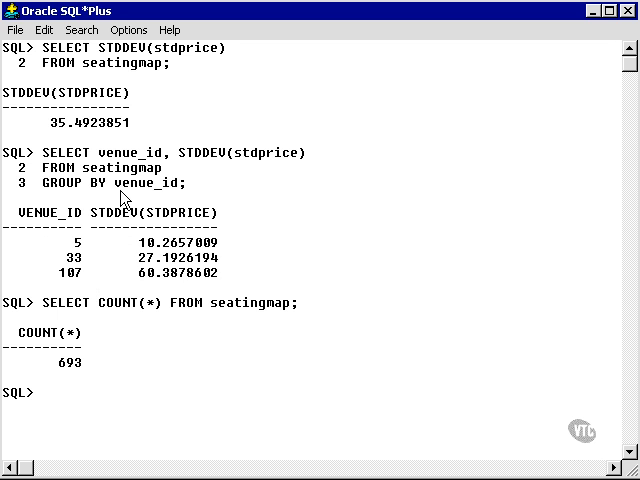
pyautogui.moveTo(44, 160)
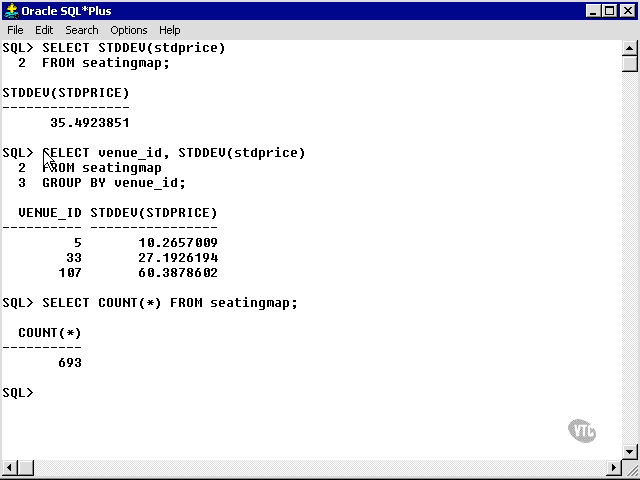
pyautogui.moveTo(44, 152); pyautogui.dragTo(304, 152)
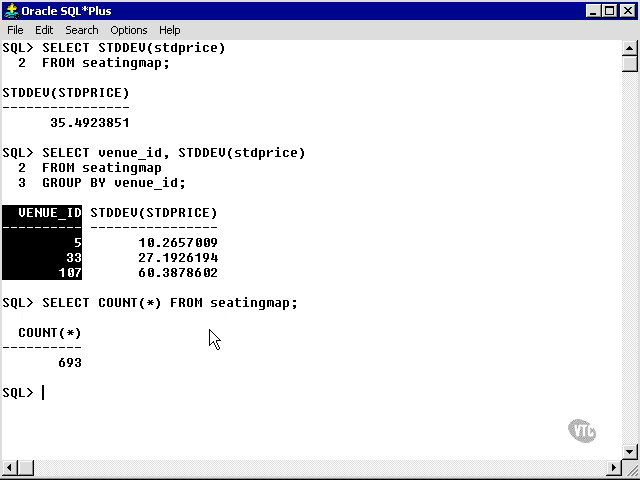
pyautogui.moveTo(280, 344)
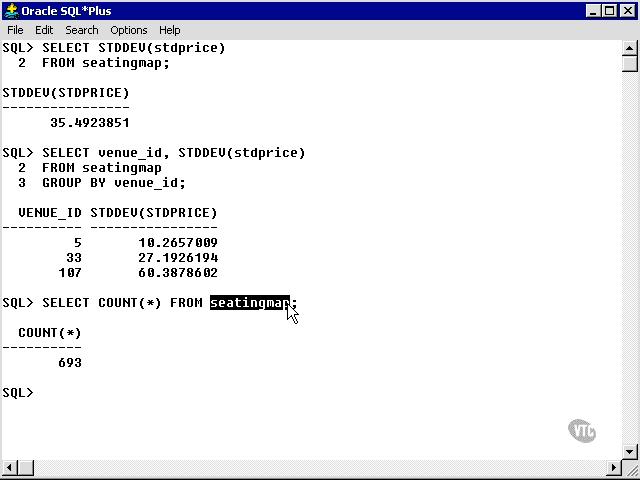
# Run SELECT * FROM seatingmap to list all 693 rows with venue, seat, section, row and price
pyautogui.write('SELEC')
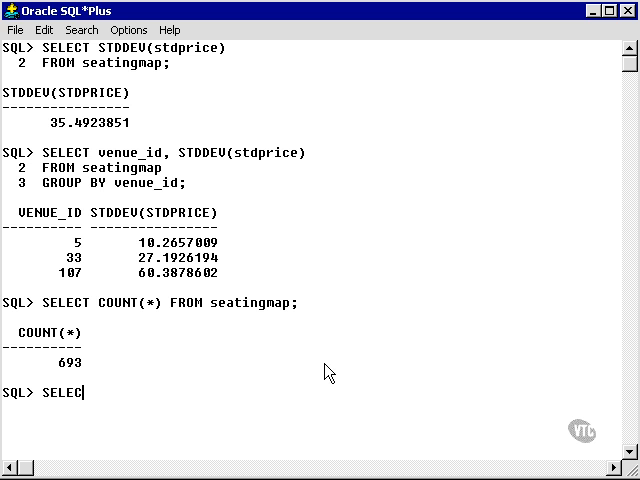
pyautogui.write('T *')
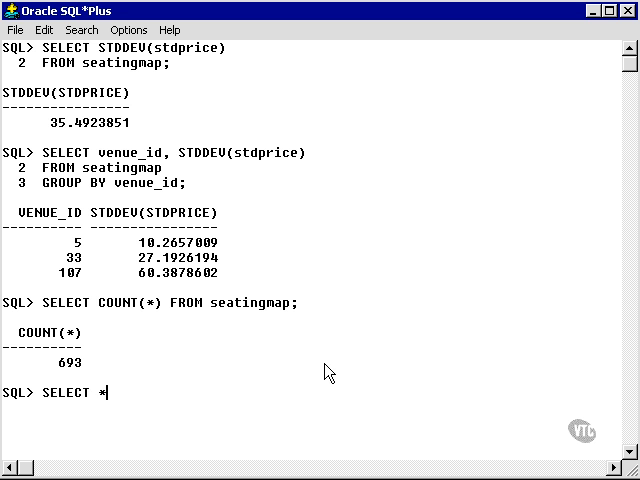
pyautogui.write('FROM')
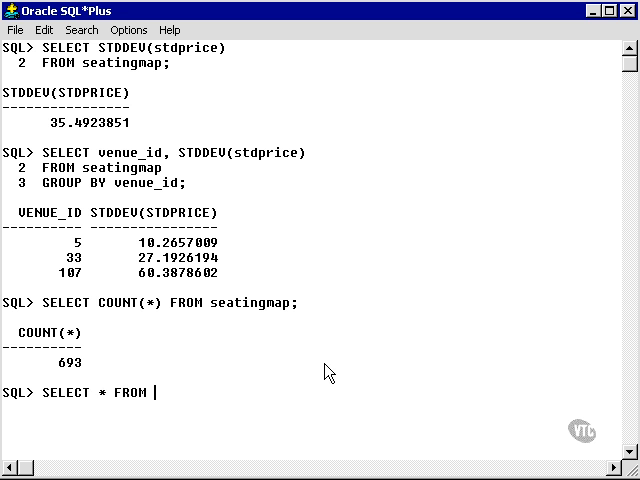
pyautogui.write('seat')
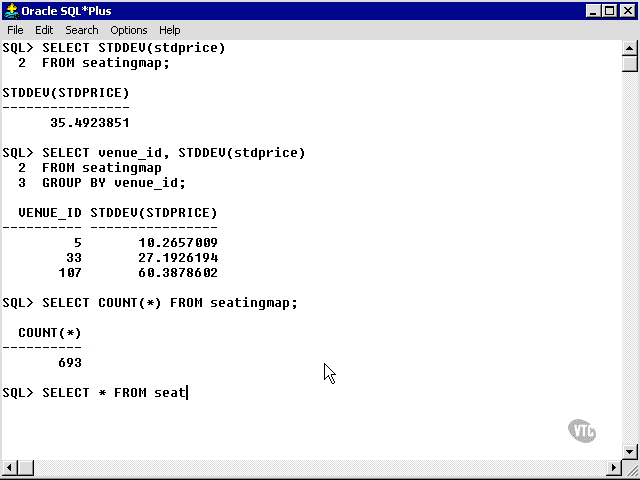
pyautogui.write('ingmap;')
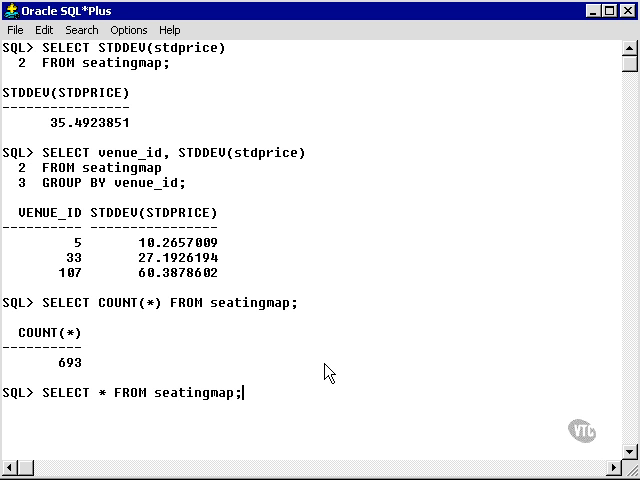
pyautogui.press('Return')
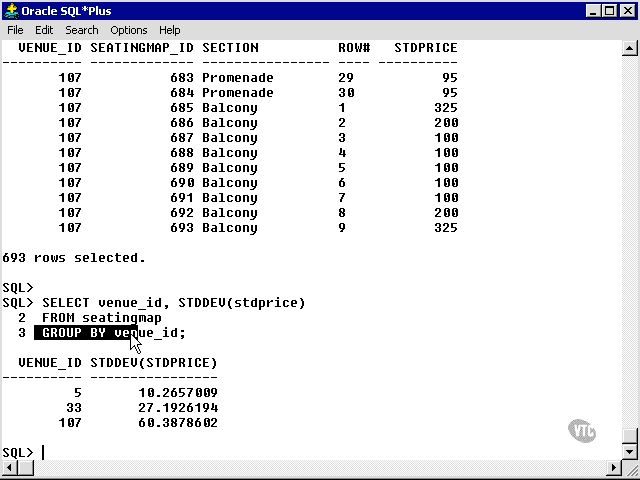
# Scroll back over the seatingmap rows, then run SELECT COUNT(*) FROM category, returning 34
pyautogui.moveTo(72, 76); pyautogui.dragTo(72, 230)
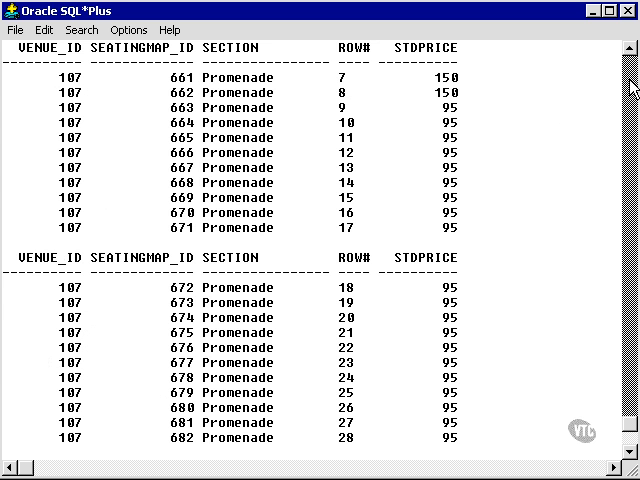
pyautogui.scroll(3)
pyautogui.write('SELECT COUNT(*) FROM category;')
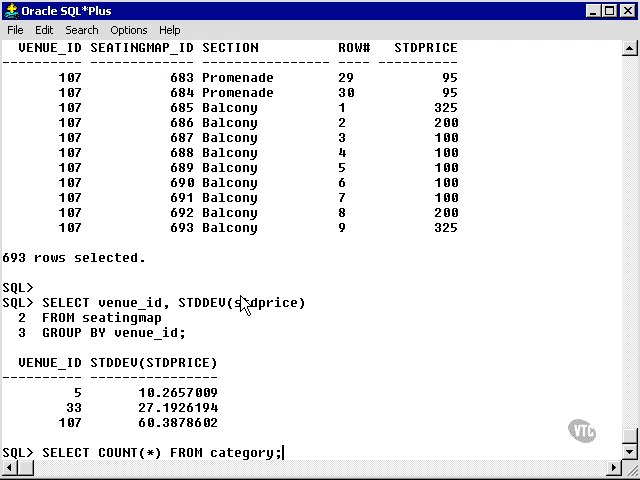
pyautogui.press('Return')
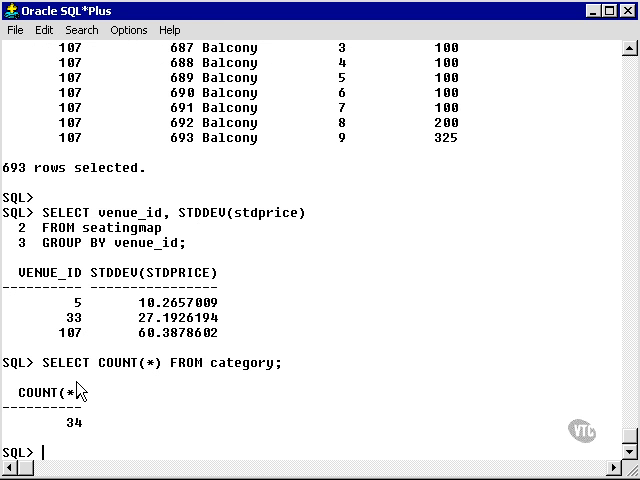